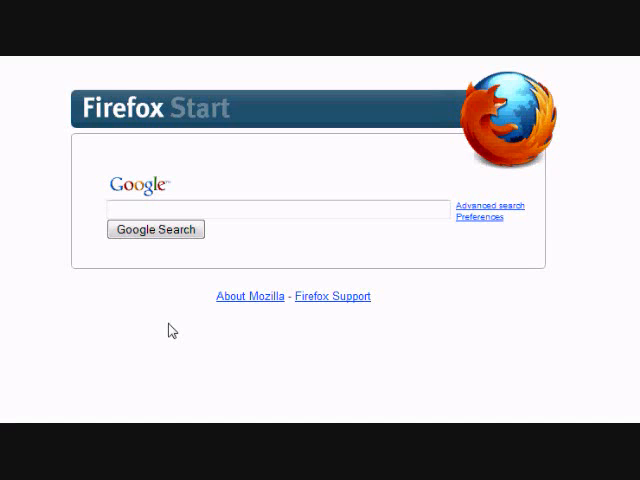
pyautogui.click(270, 208)
pyautogui.write('www.recovering-d')
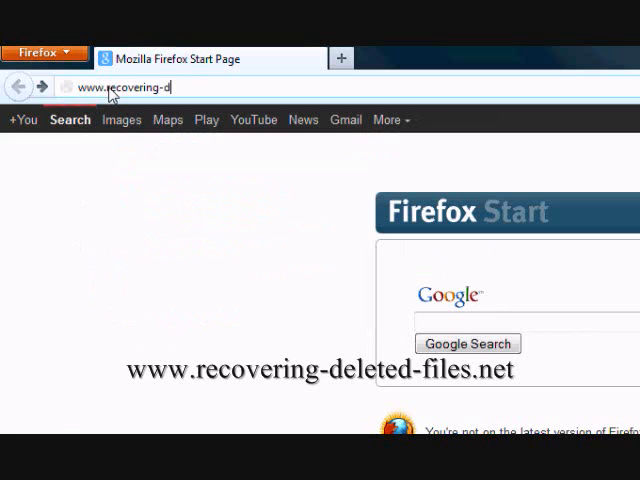
pyautogui.write('eleted-fi')
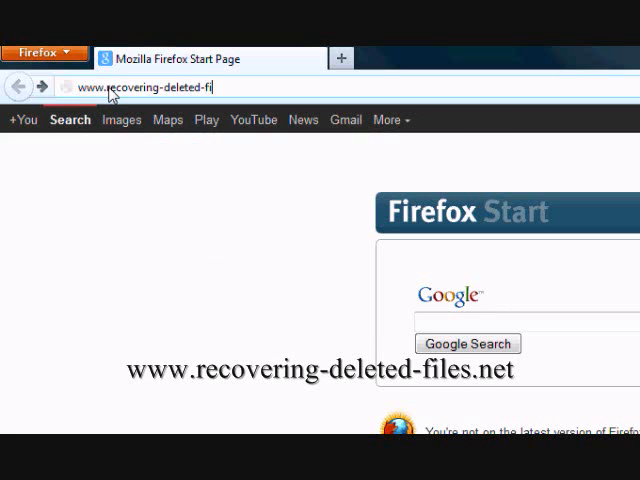
pyautogui.write('les.net')
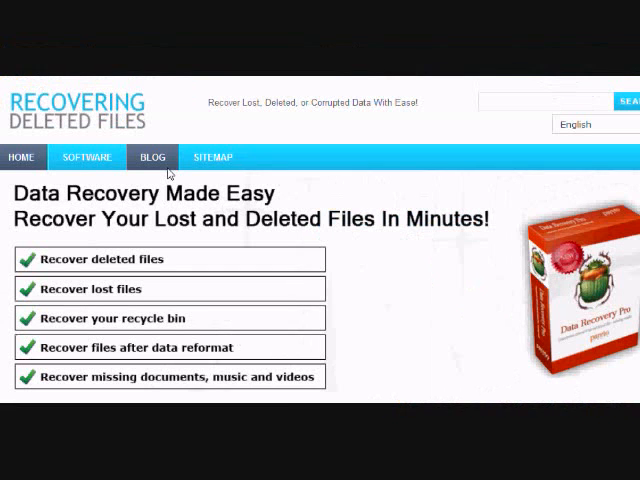
pyautogui.moveTo(252, 212)
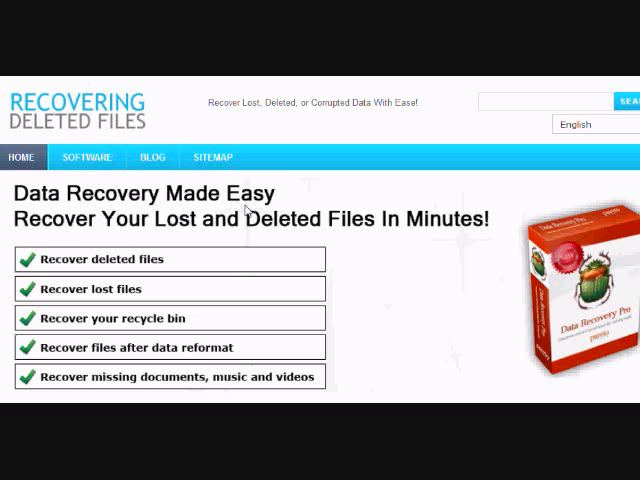
pyautogui.moveTo(426, 294)
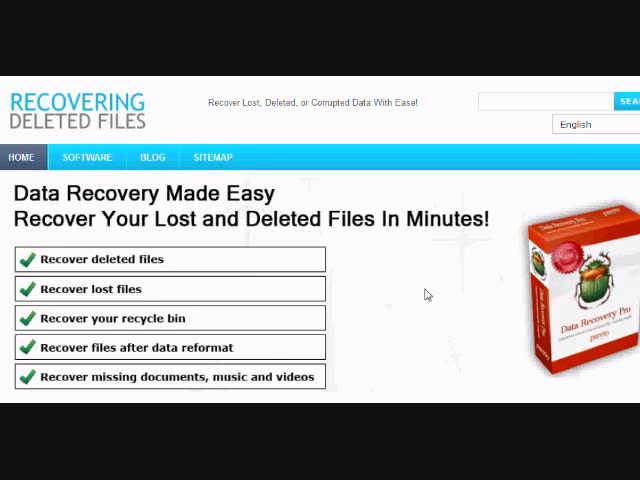
# - Get the free Data Recovery Pro download and save the installer file to the computer
pyautogui.scroll(-3)
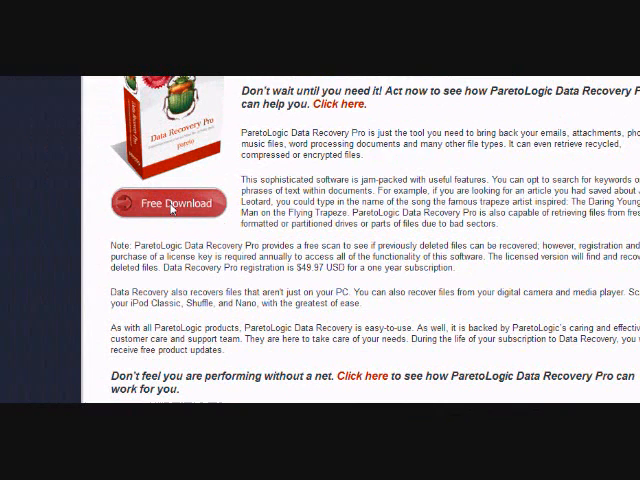
pyautogui.click(176, 204)
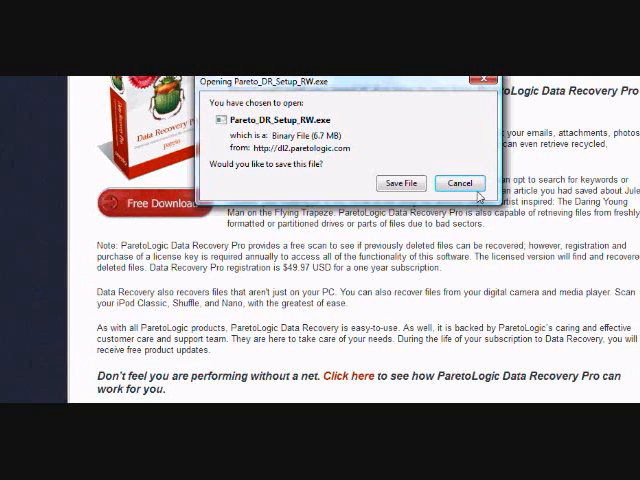
pyautogui.click(460, 182)
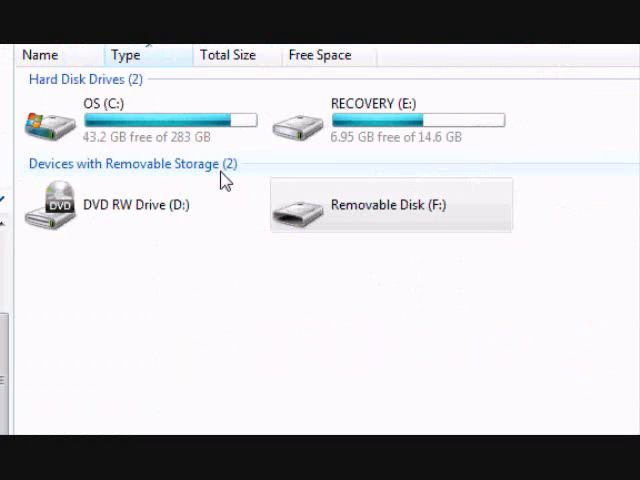
pyautogui.moveTo(248, 172)
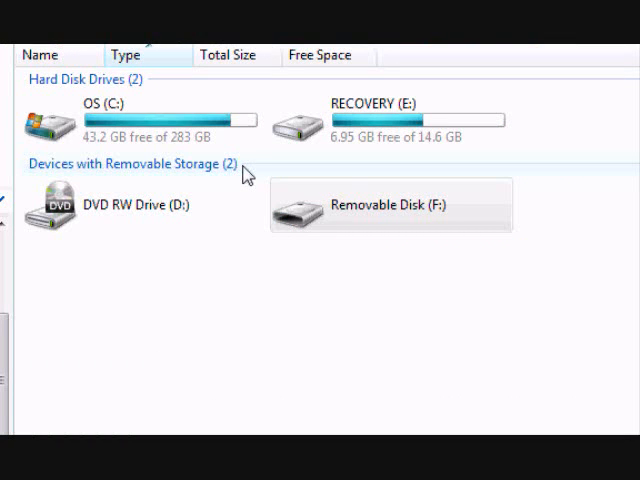
# - Delete the Nintendo picture from Removable Disk (F:) and confirm the permanent deletion
pyautogui.click(390, 208)
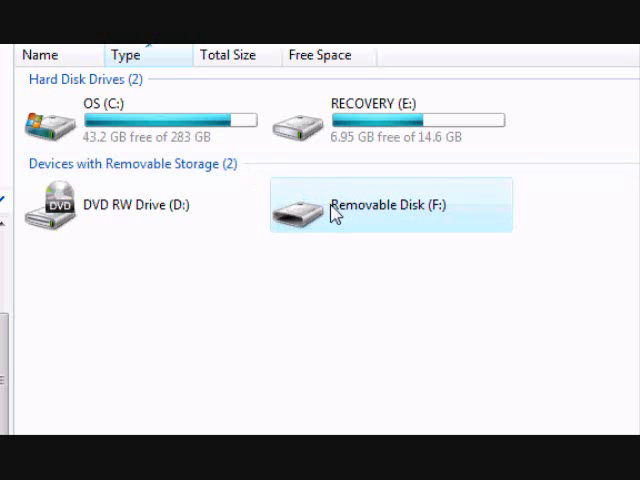
pyautogui.doubleClick(392, 204)
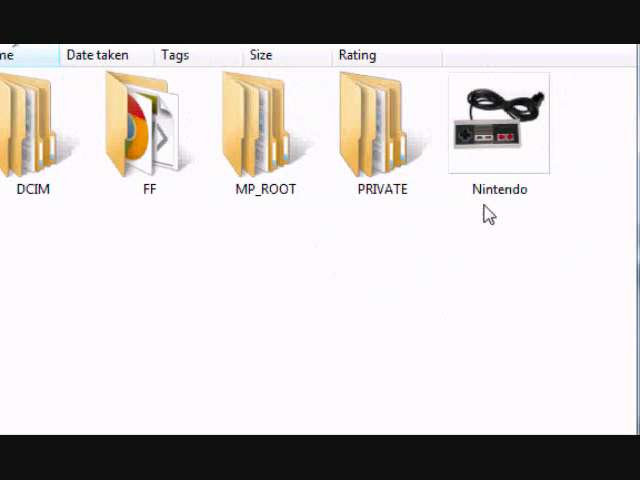
pyautogui.click(498, 120)
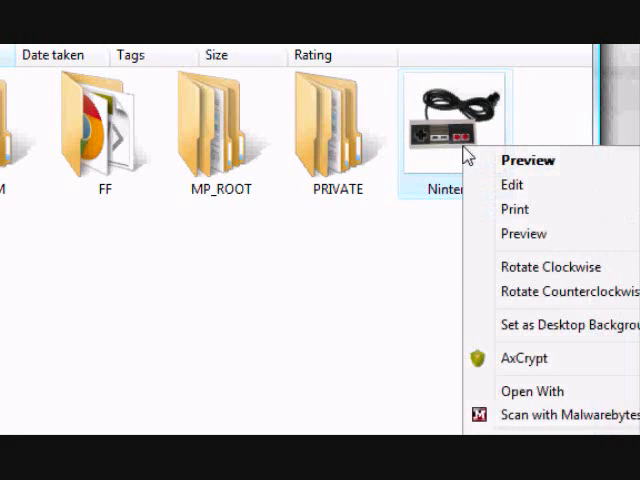
pyautogui.click(552, 324)
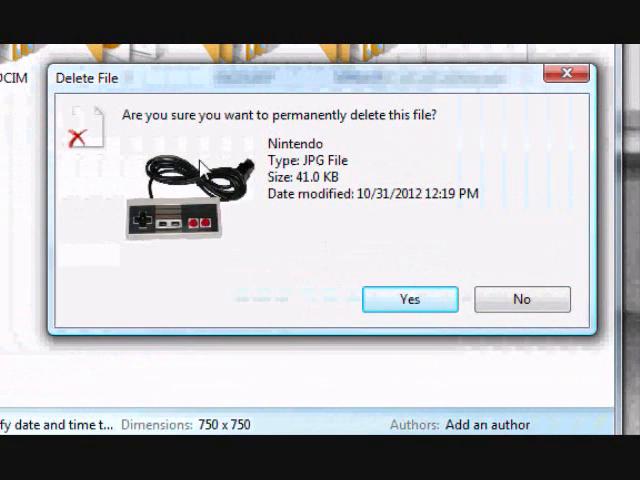
pyautogui.click(408, 300)
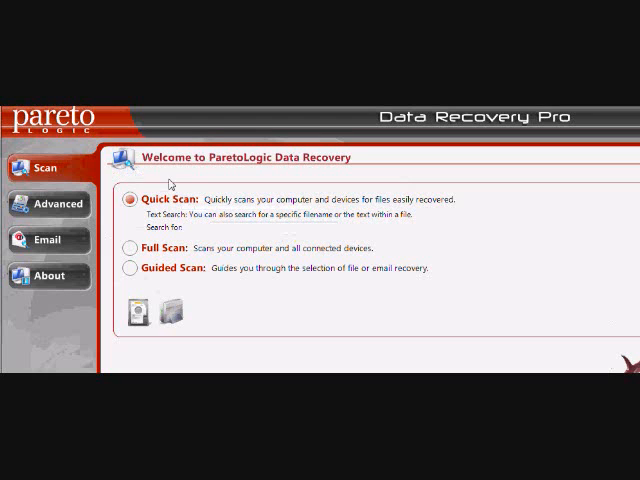
pyautogui.moveTo(390, 314)
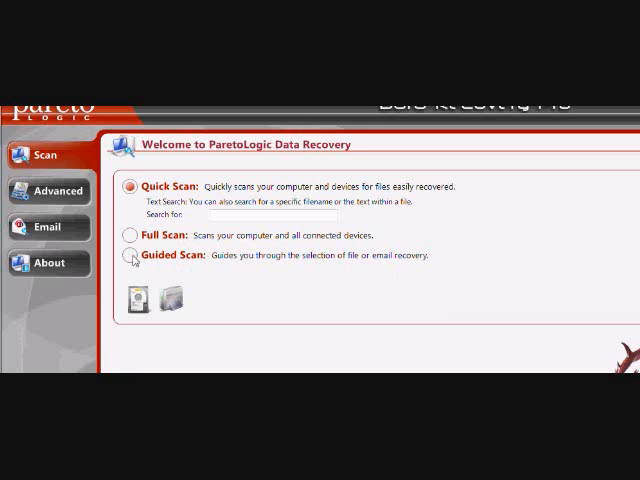
# - Choose Guided Scan on the Welcome screen and start it
pyautogui.click(130, 256)
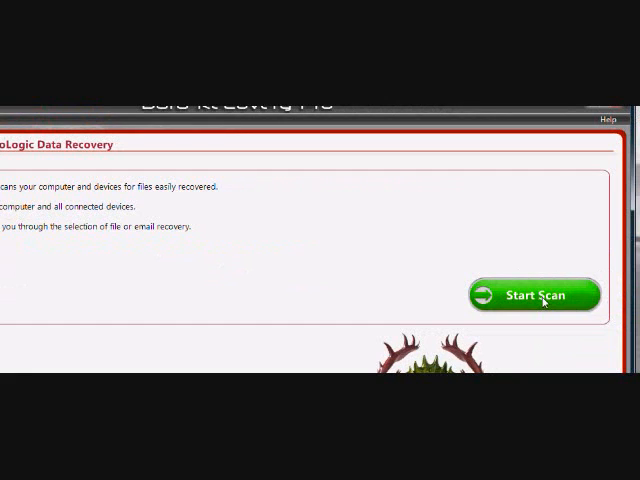
pyautogui.click(534, 294)
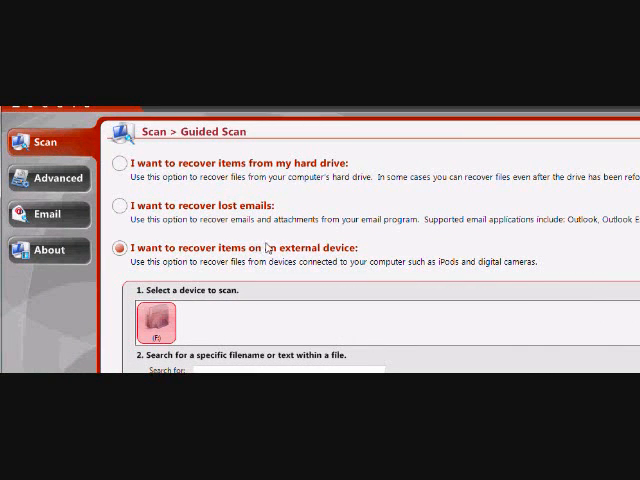
pyautogui.moveTo(404, 236)
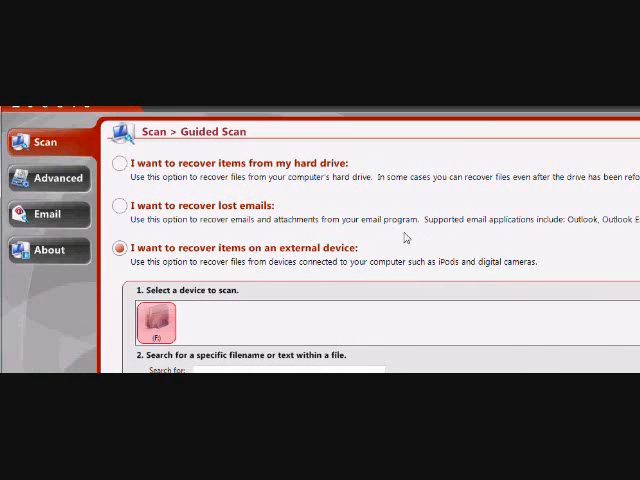
# - Scan the removable disk for deleted files so Nintendo.jpg is listed as recoverable
pyautogui.scroll(-3)
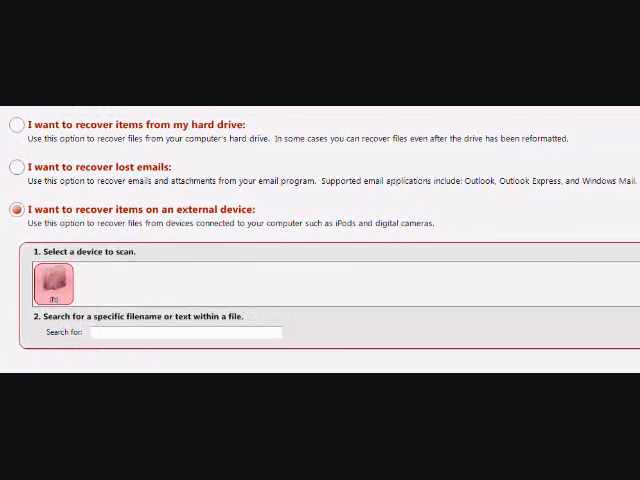
pyautogui.scroll(-3)
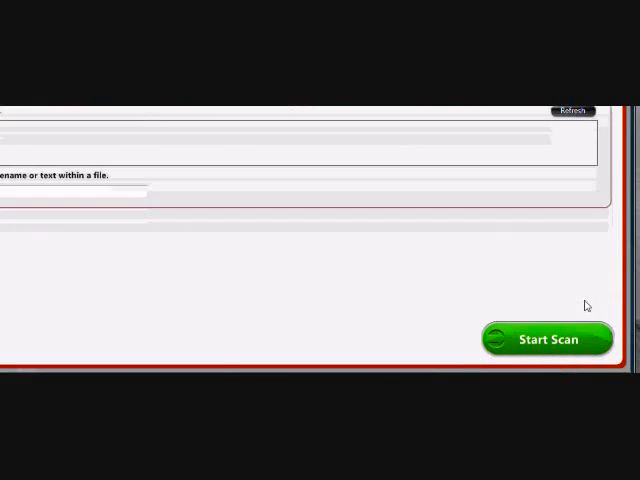
pyautogui.click(548, 340)
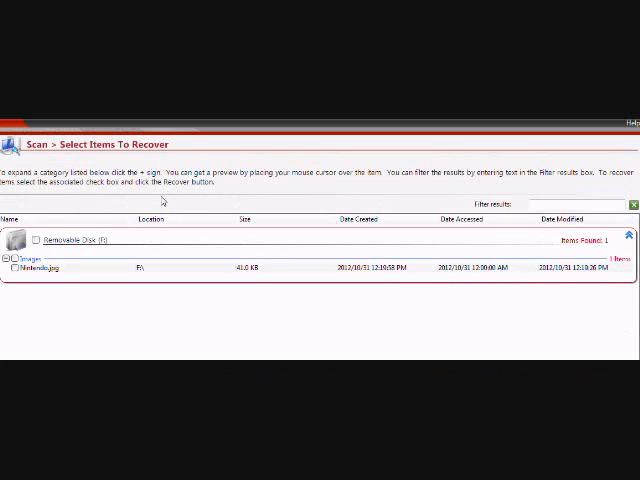